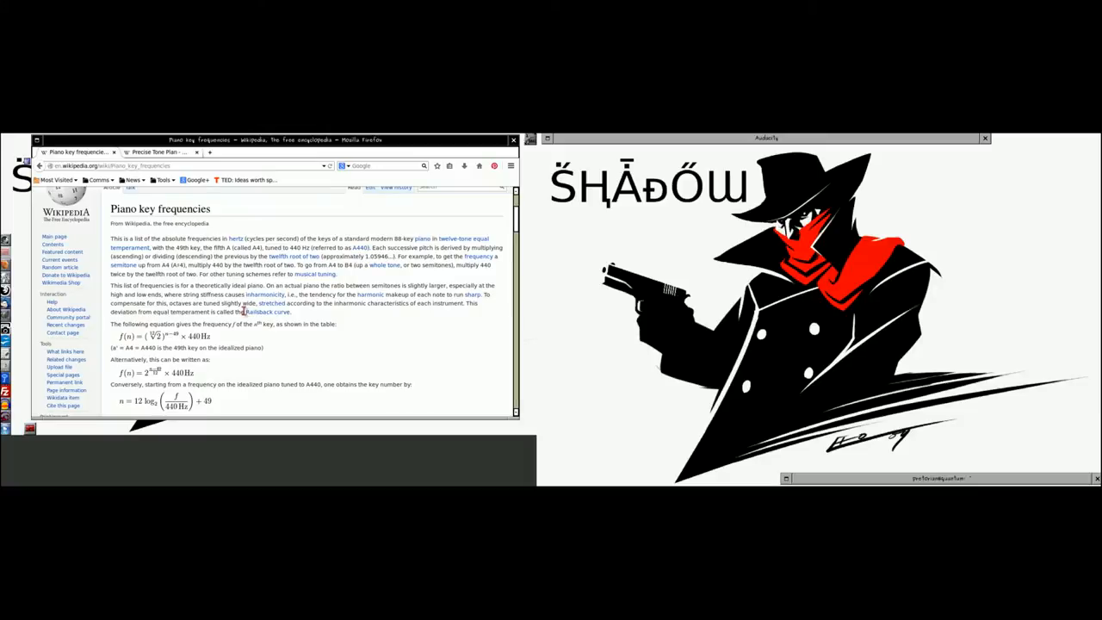
Scroll the piano key table to key 49 (A4, 440 Hz), then switch to the Precise Tone Plan article
scroll("down", 3)
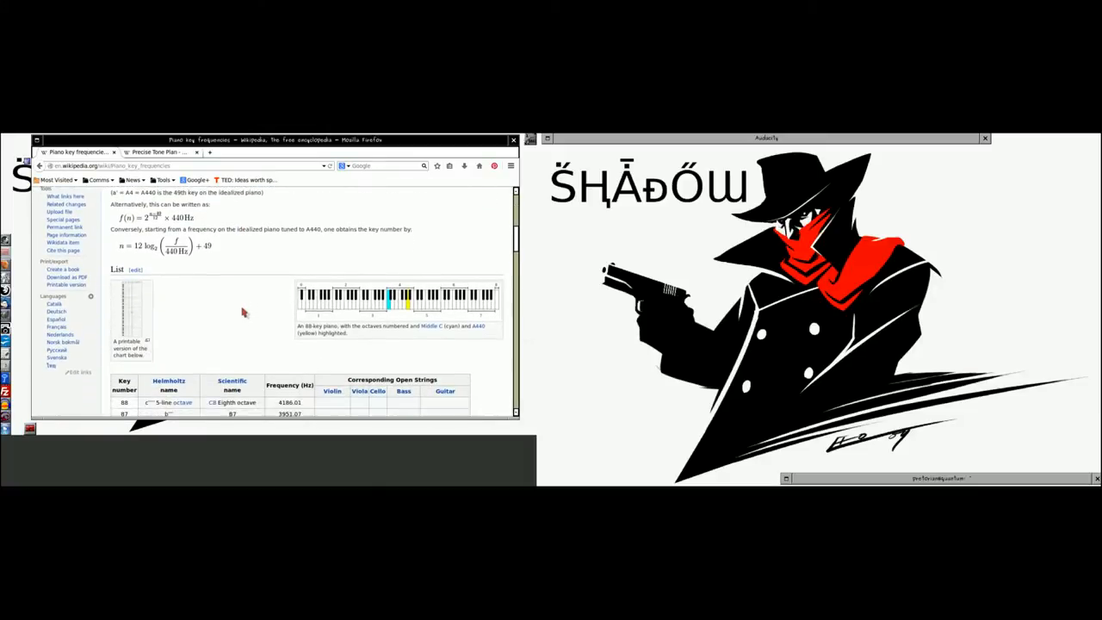
scroll("down", 3)
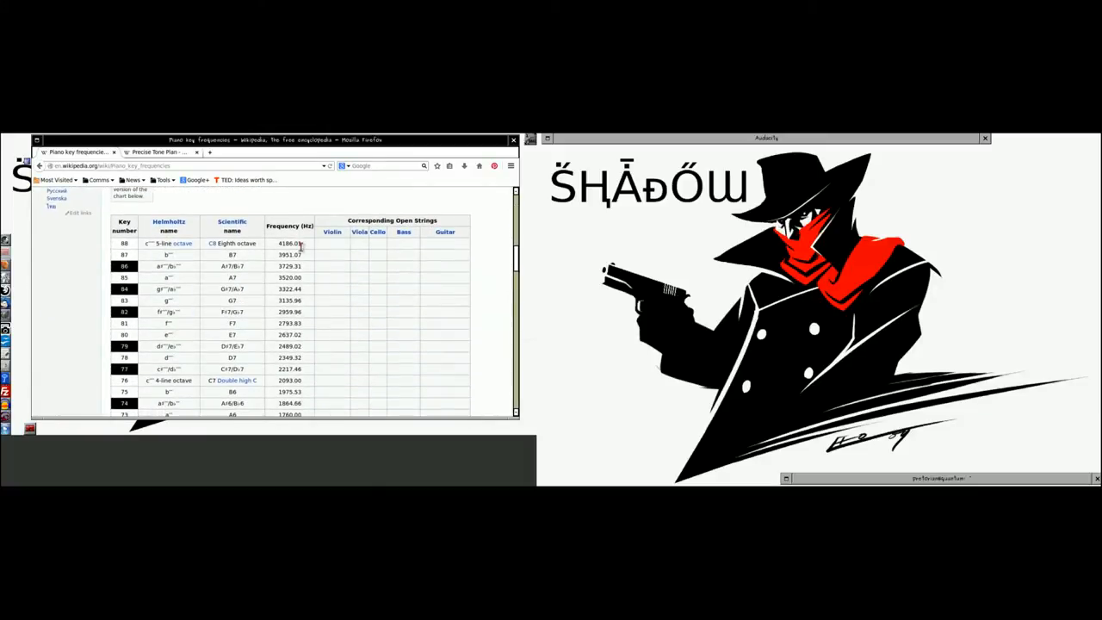
scroll("down", 3)
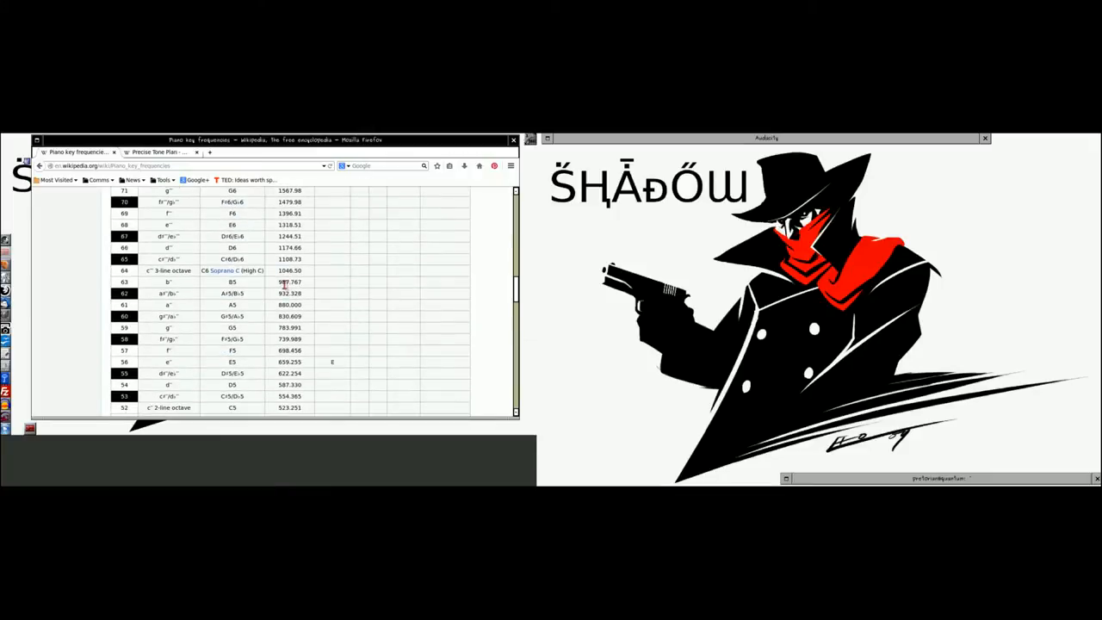
scroll("down", 3)
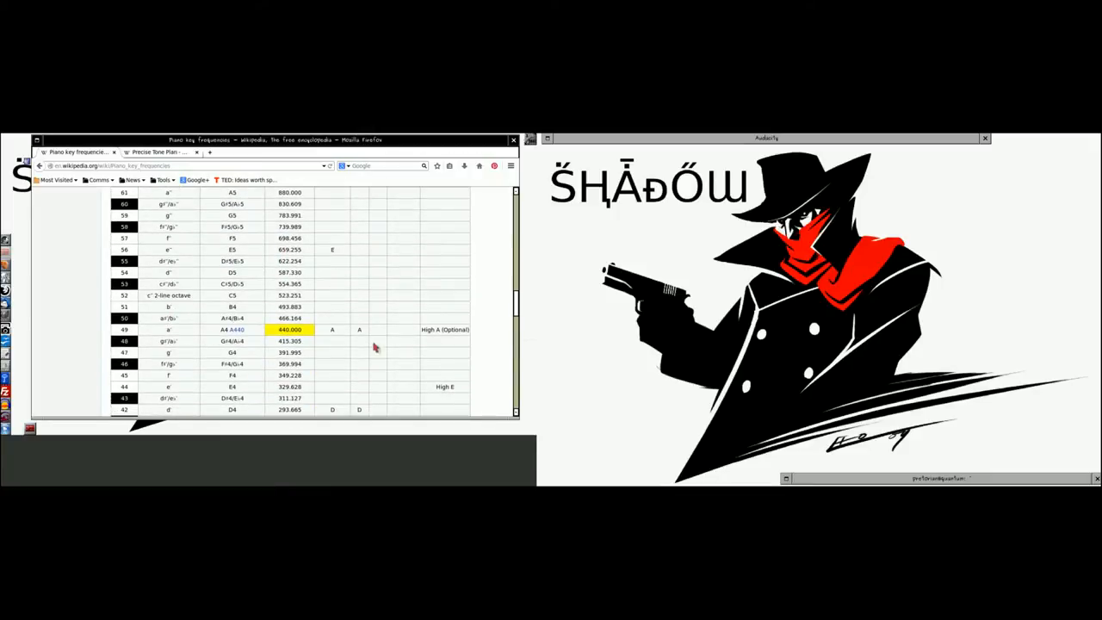
mouse_move(288, 342)
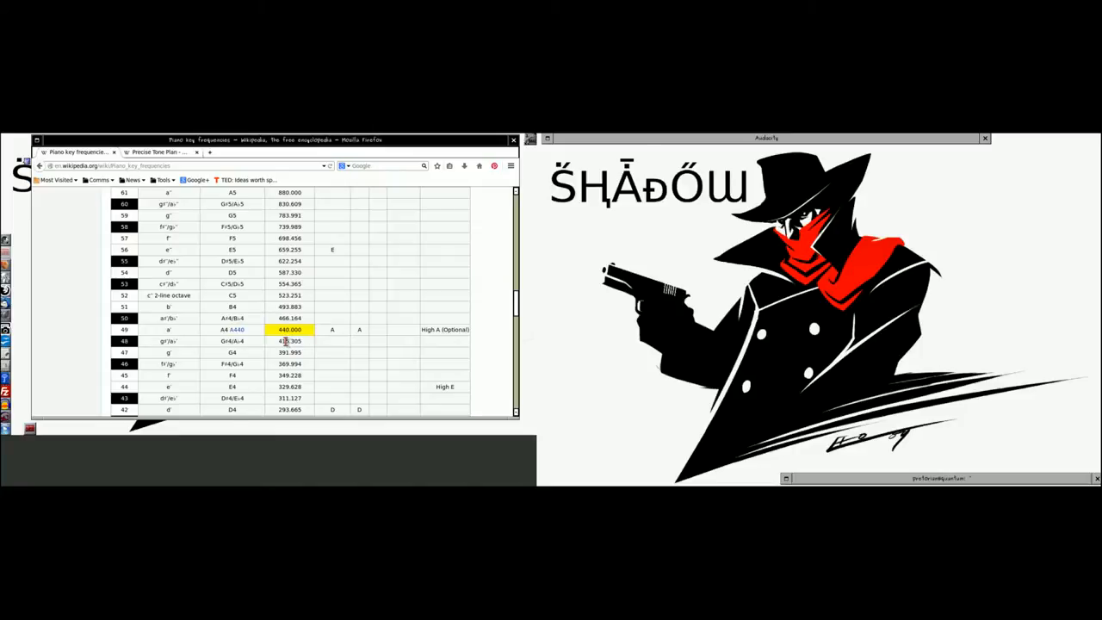
scroll("up", 3)
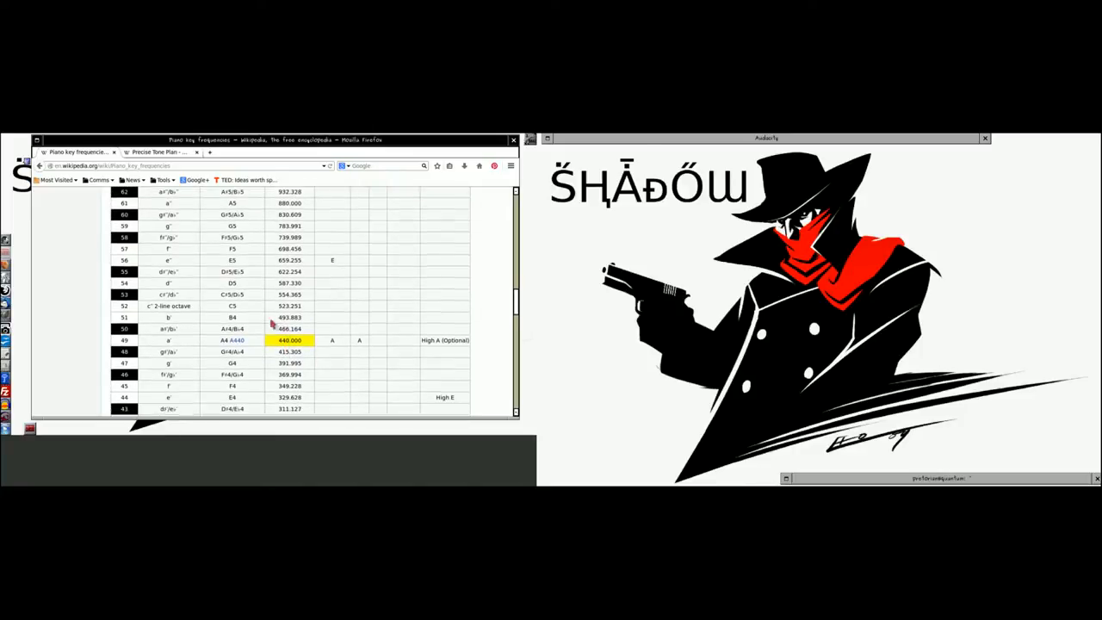
left_click(159, 152)
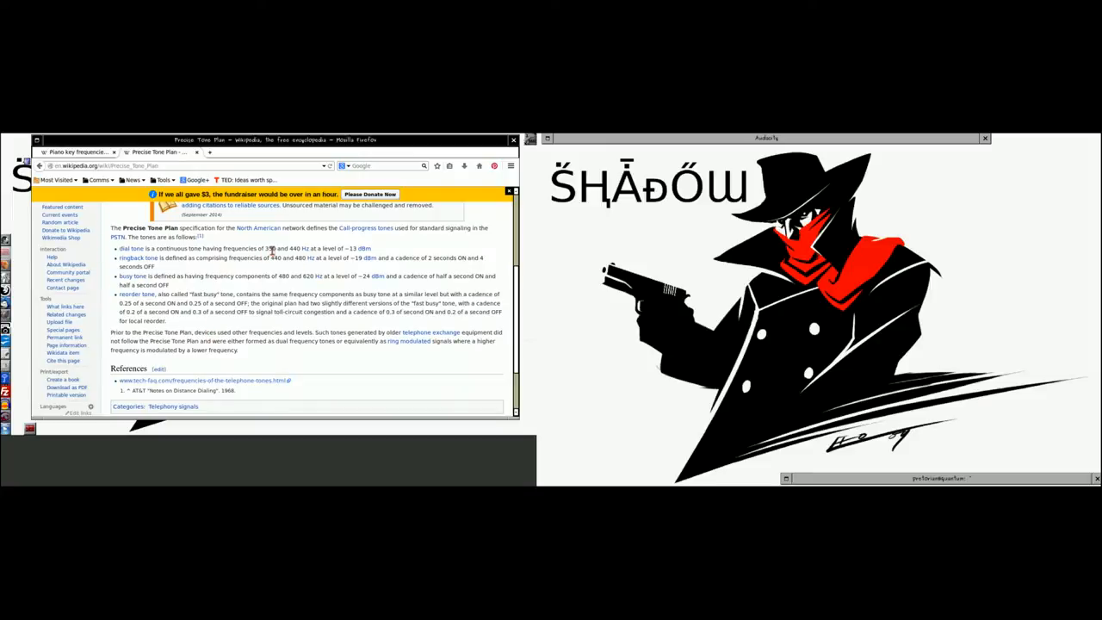
mouse_move(279, 269)
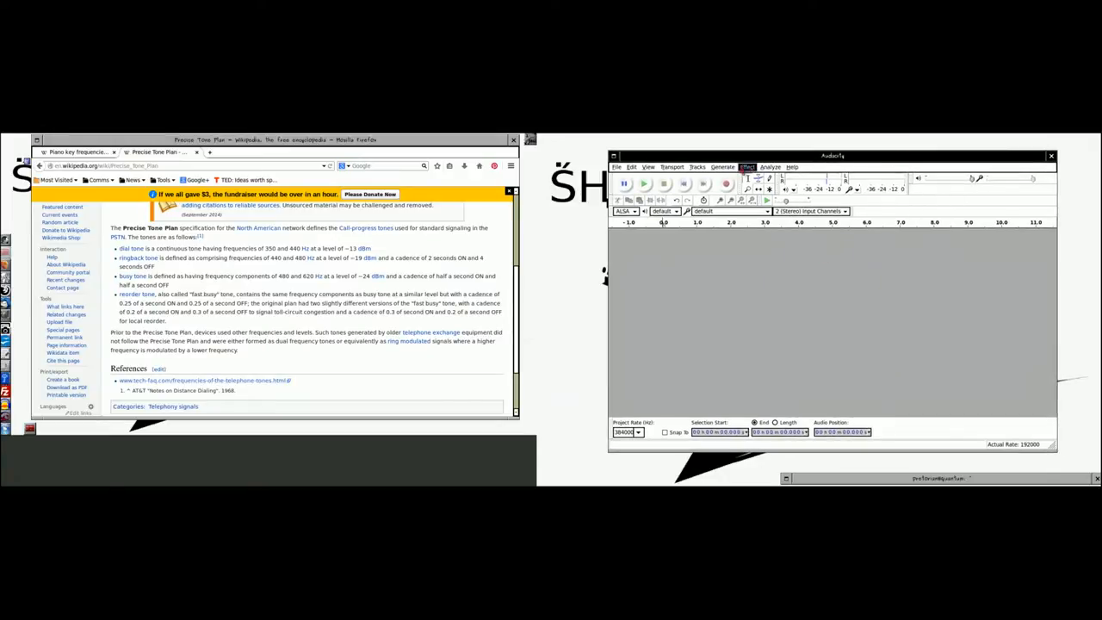
Generate a 30-second sine wave with frequency 440.0 Hz as a new track
left_click(721, 166)
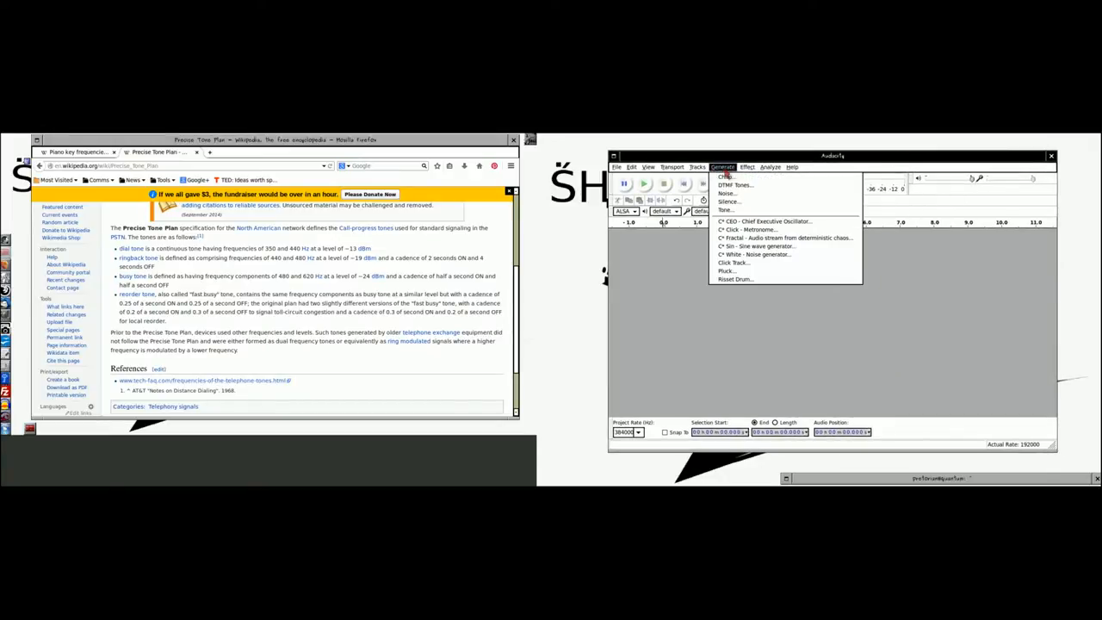
left_click(737, 246)
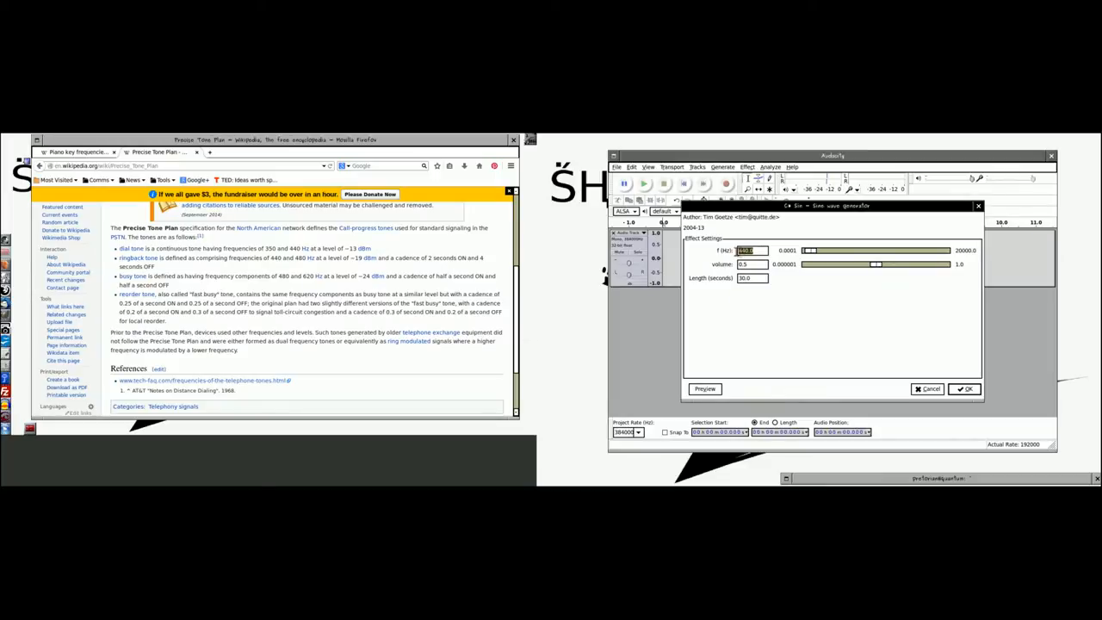
type("440.0")
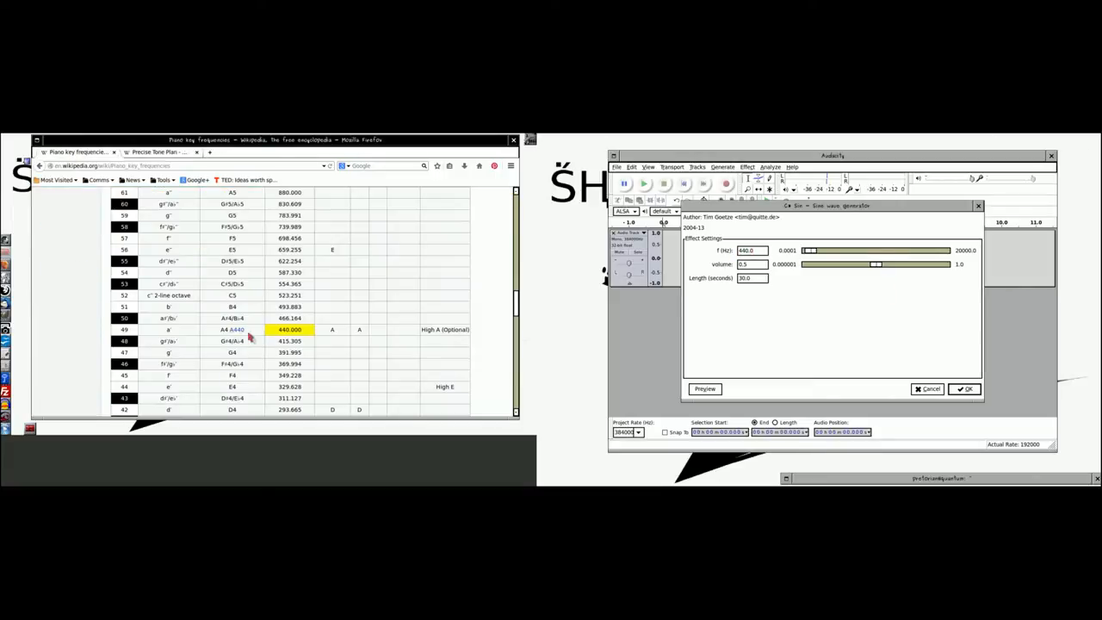
mouse_move(371, 331)
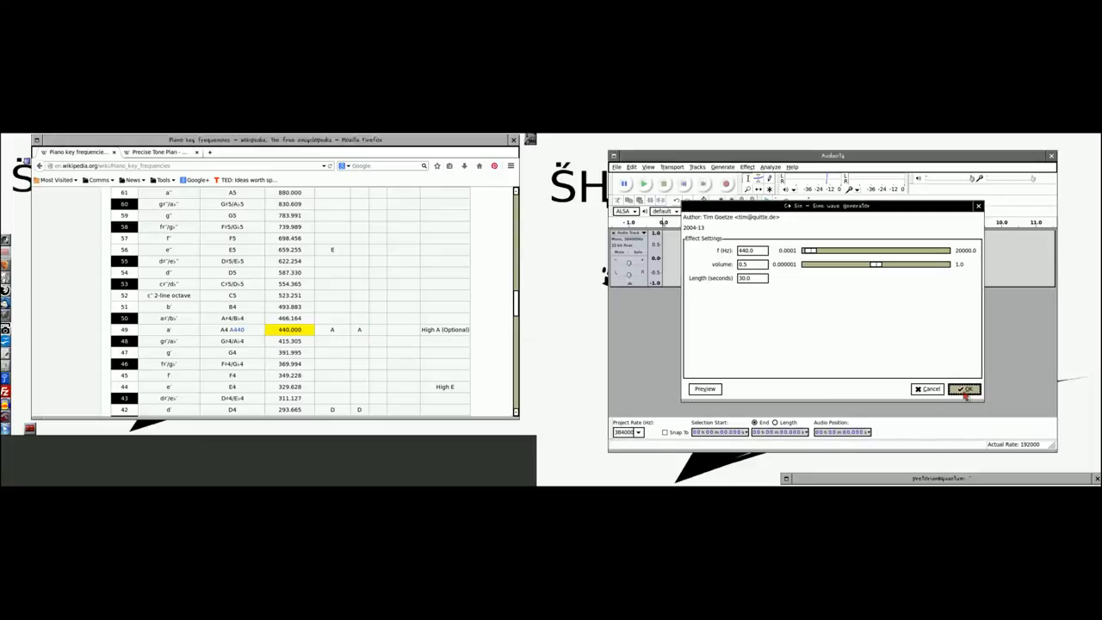
left_click(965, 388)
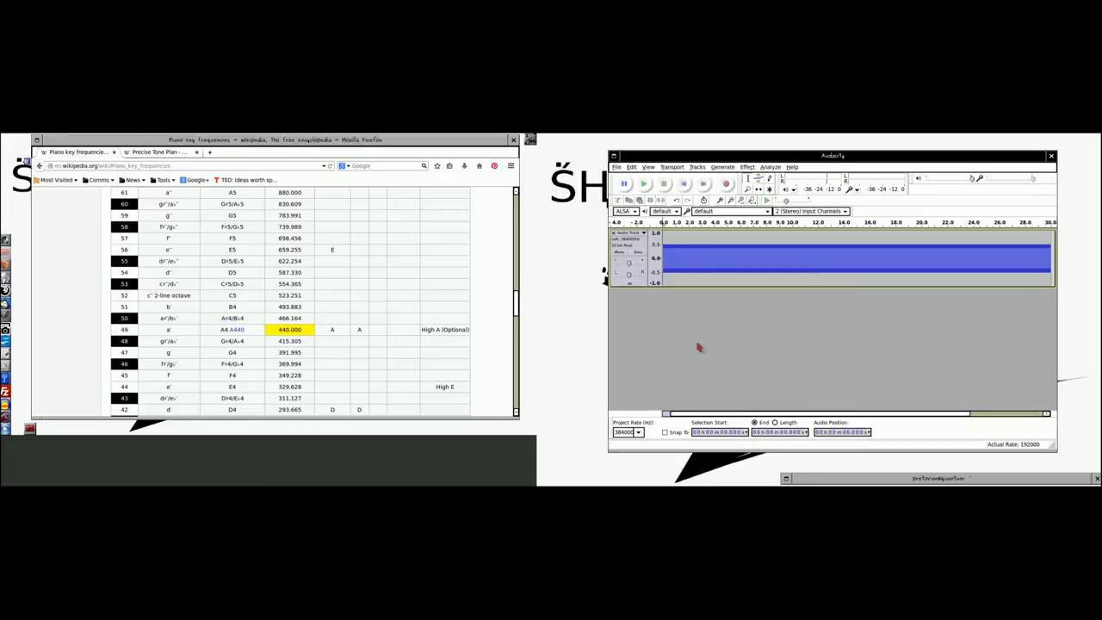
mouse_move(721, 182)
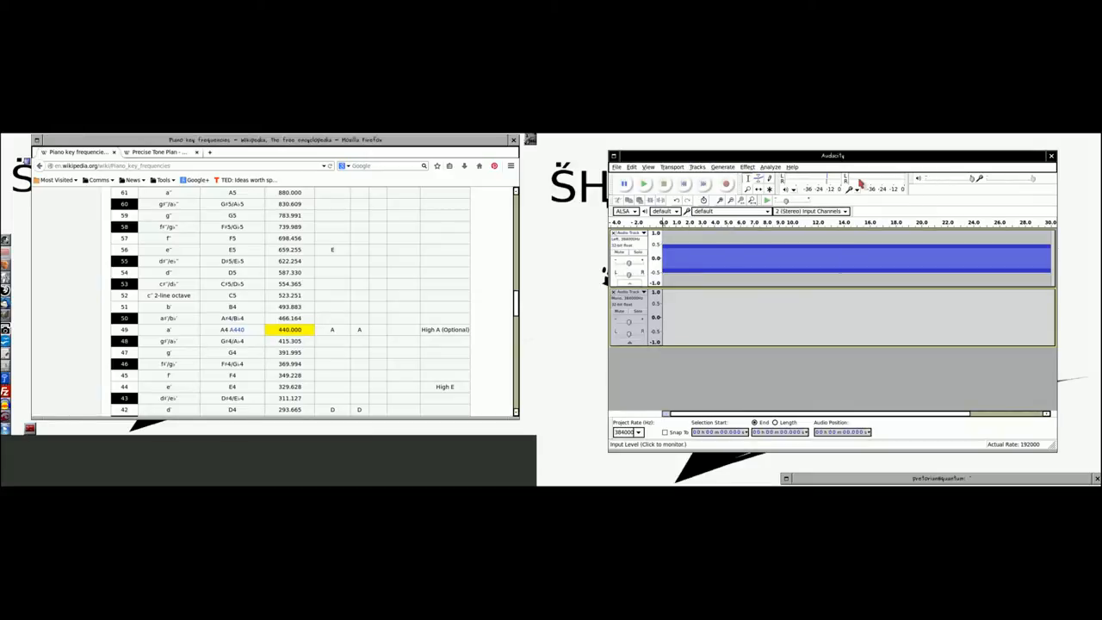
mouse_move(641, 299)
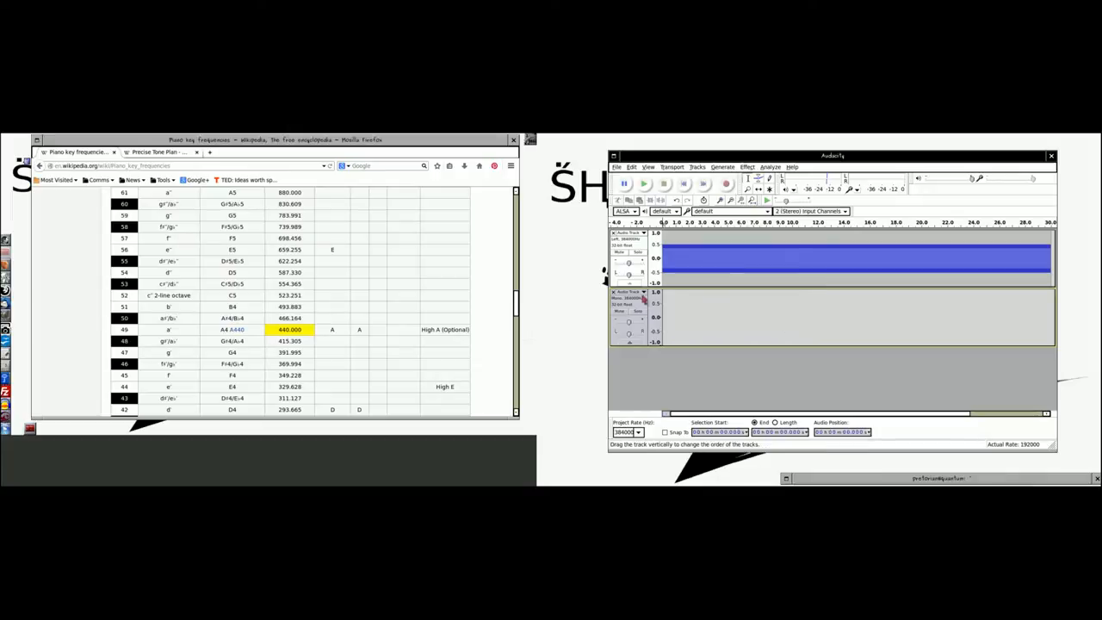
Set the new second audio track to Right Channel
left_click(628, 233)
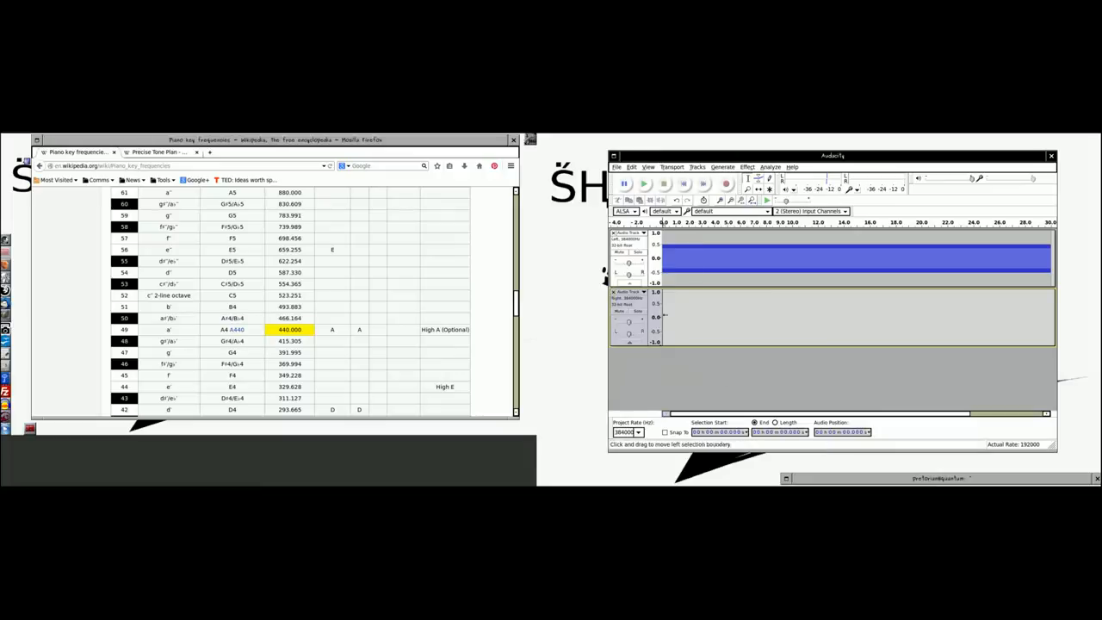
left_click(721, 166)
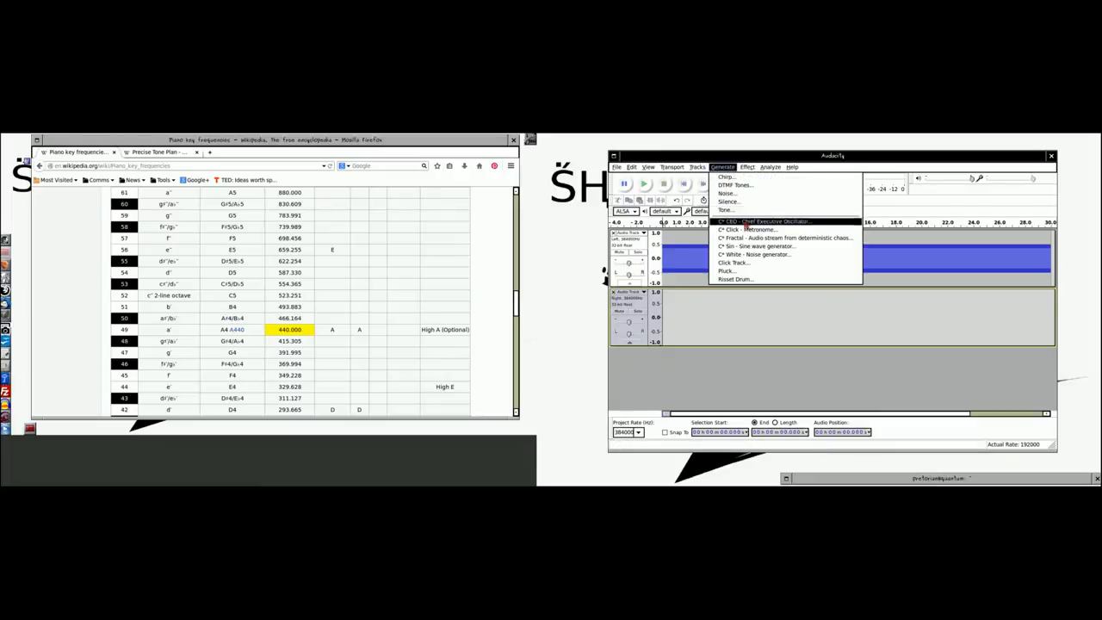
Generate a 30-second 350 Hz sine wave in the right-channel track
left_click(756, 246)
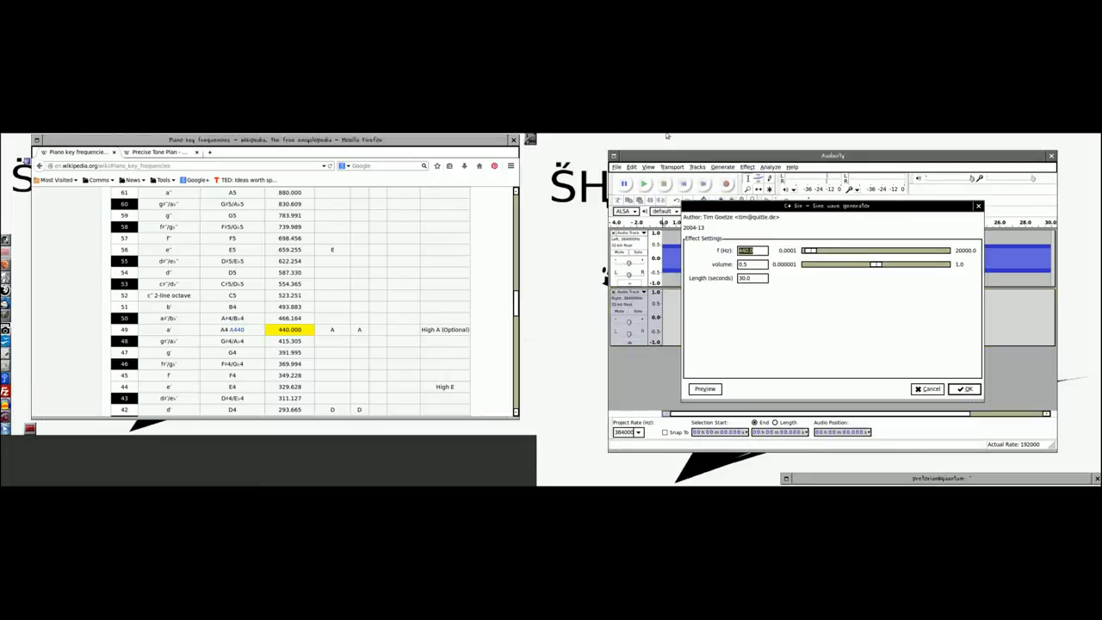
left_click(159, 153)
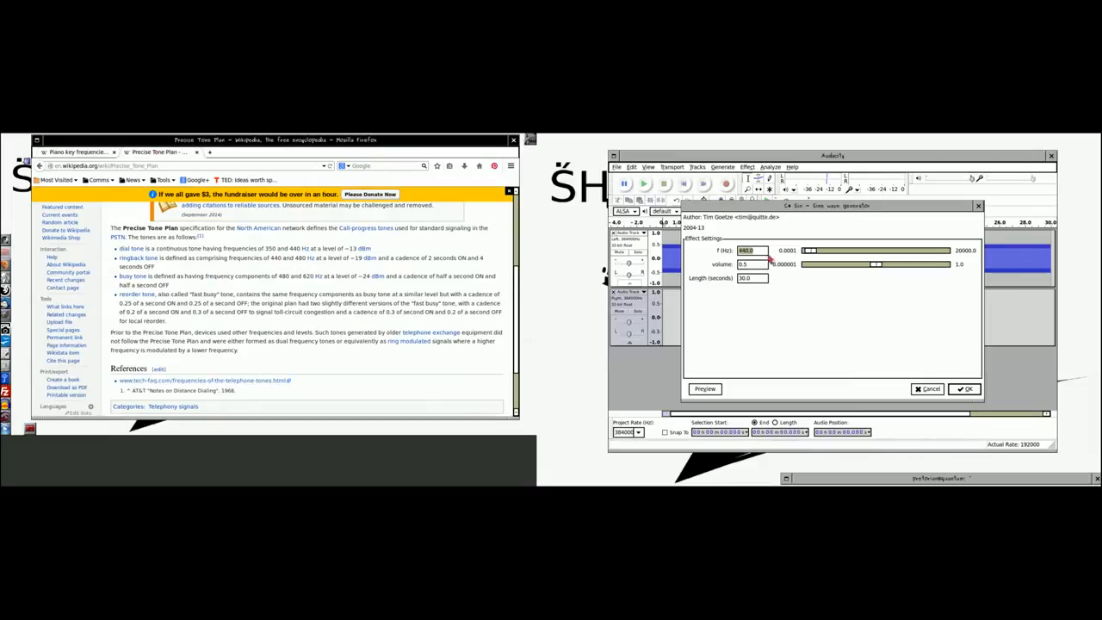
triple_click(746, 249)
type("350")
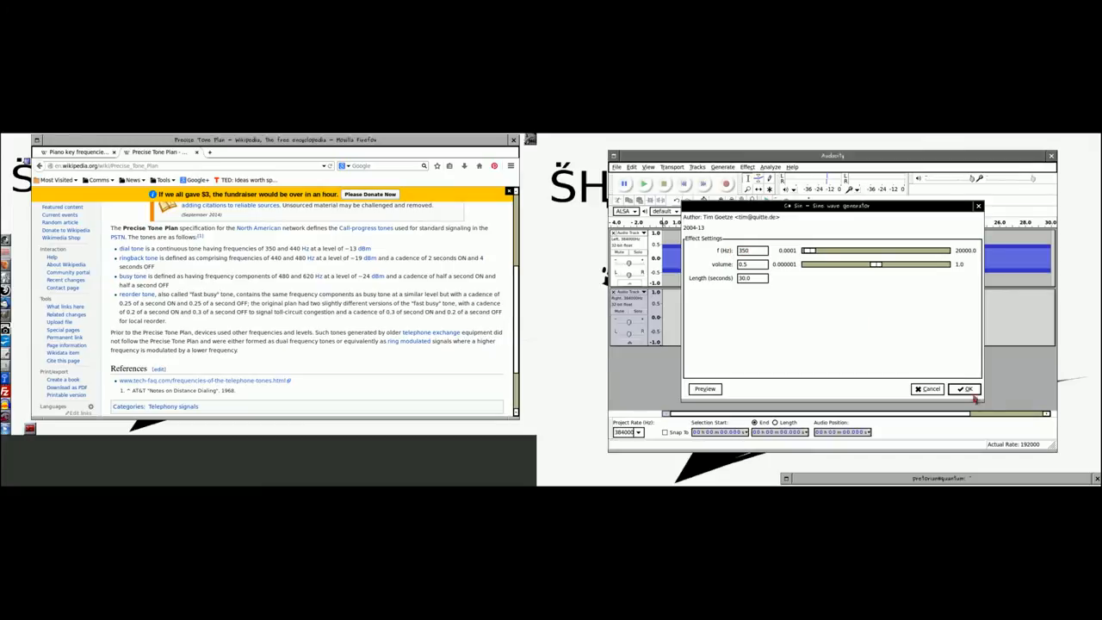
left_click(963, 388)
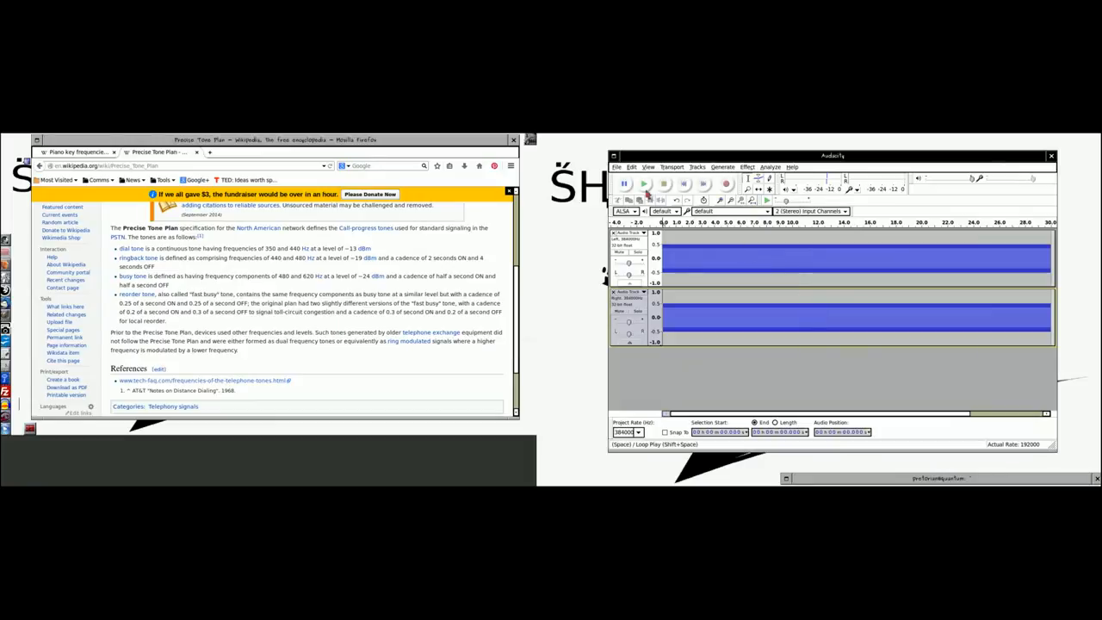
left_click(623, 183)
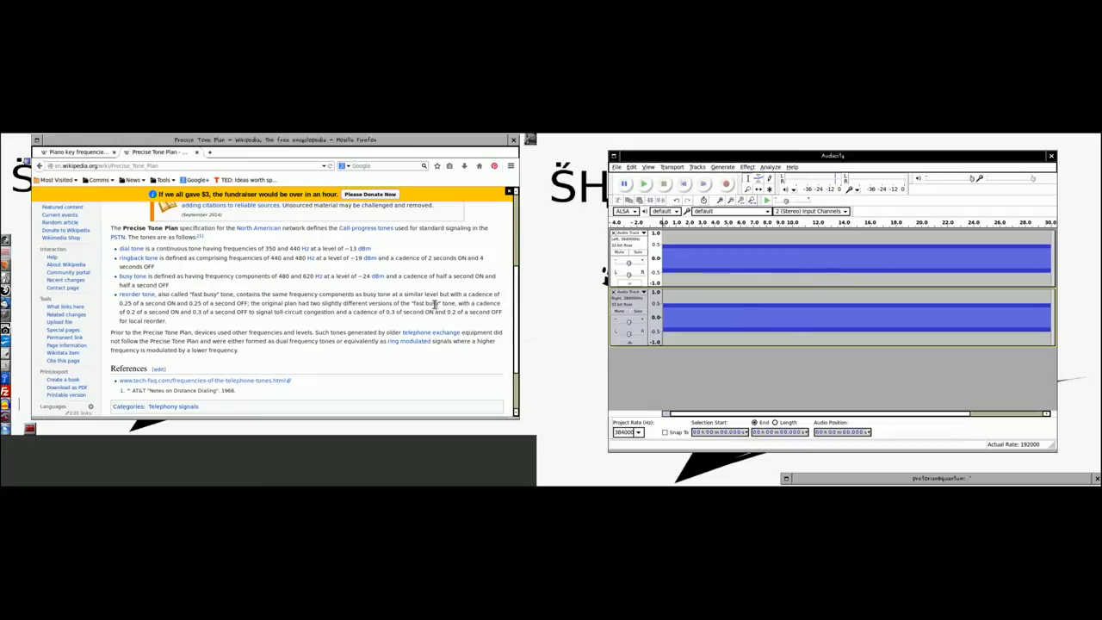
mouse_move(641, 353)
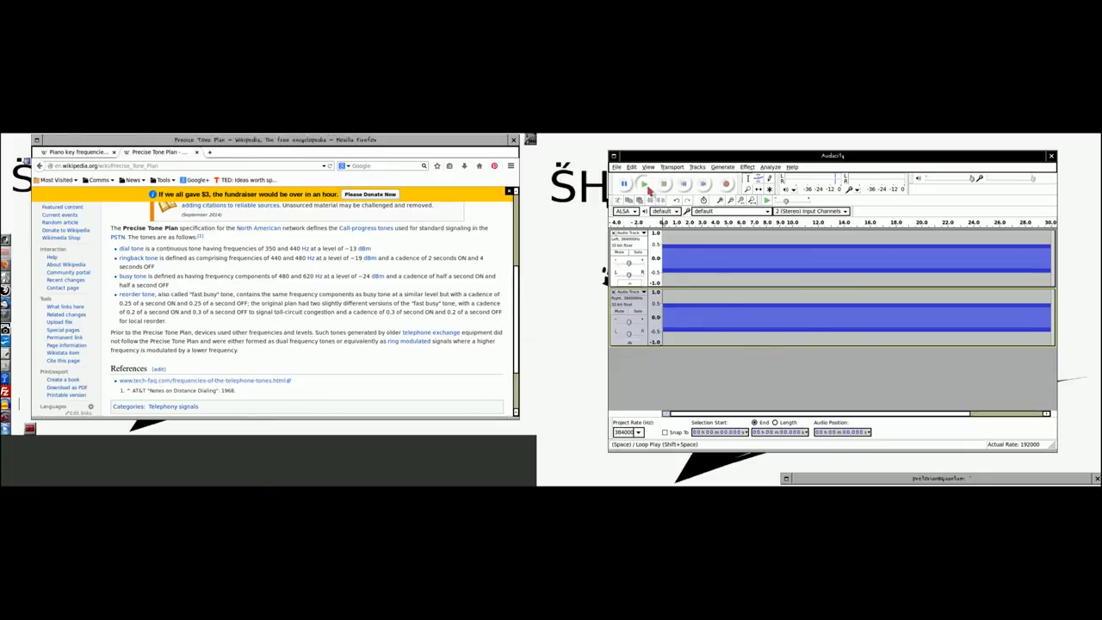
left_click(644, 184)
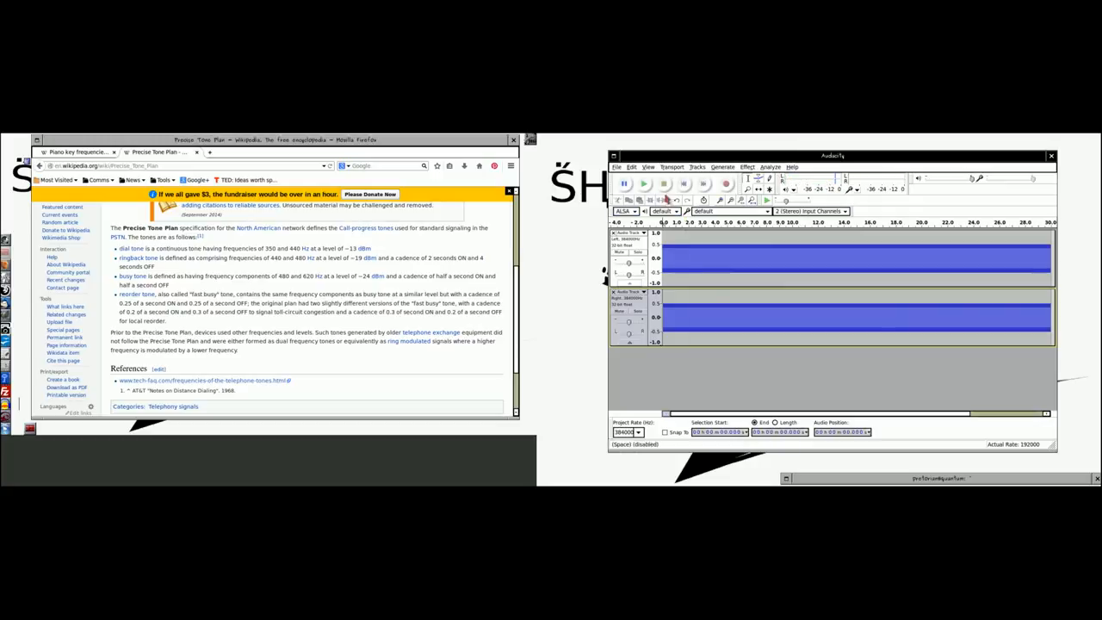
mouse_move(783, 344)
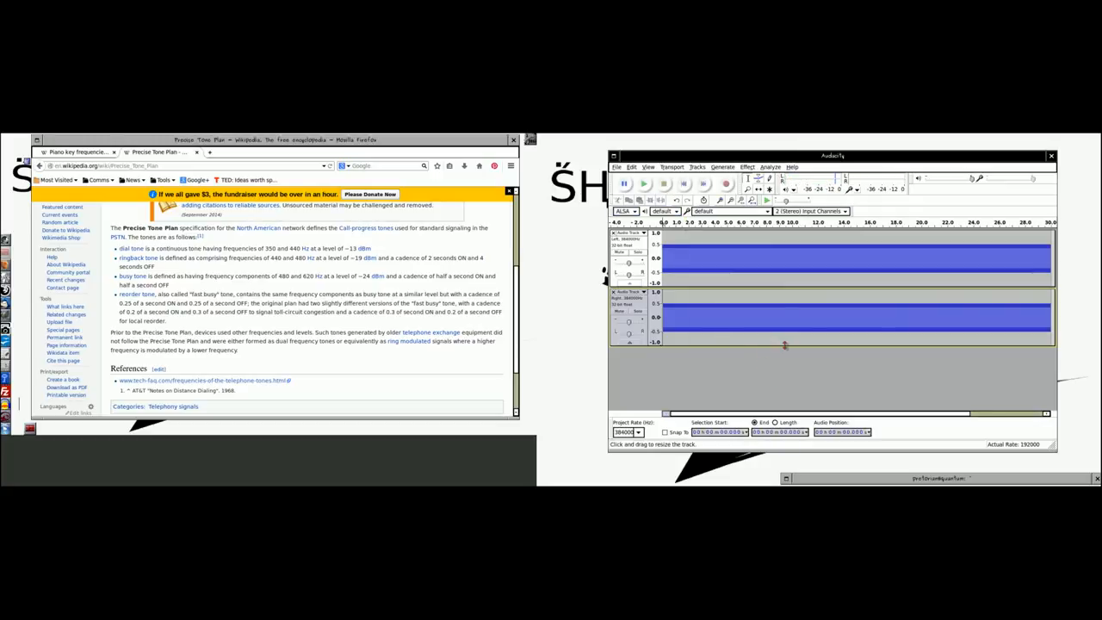